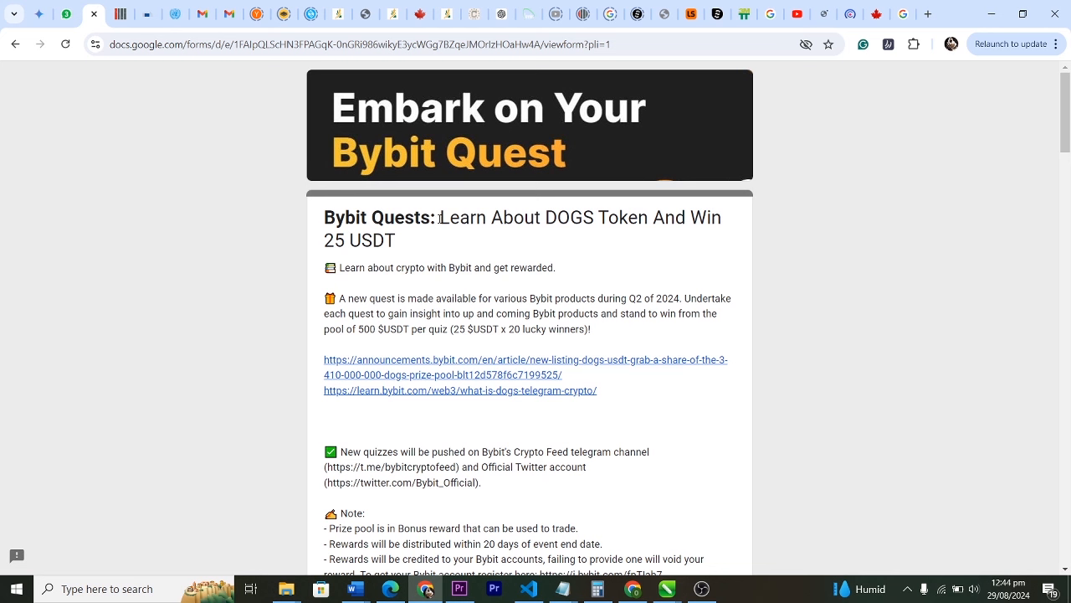
pyautogui.moveTo(412, 247)
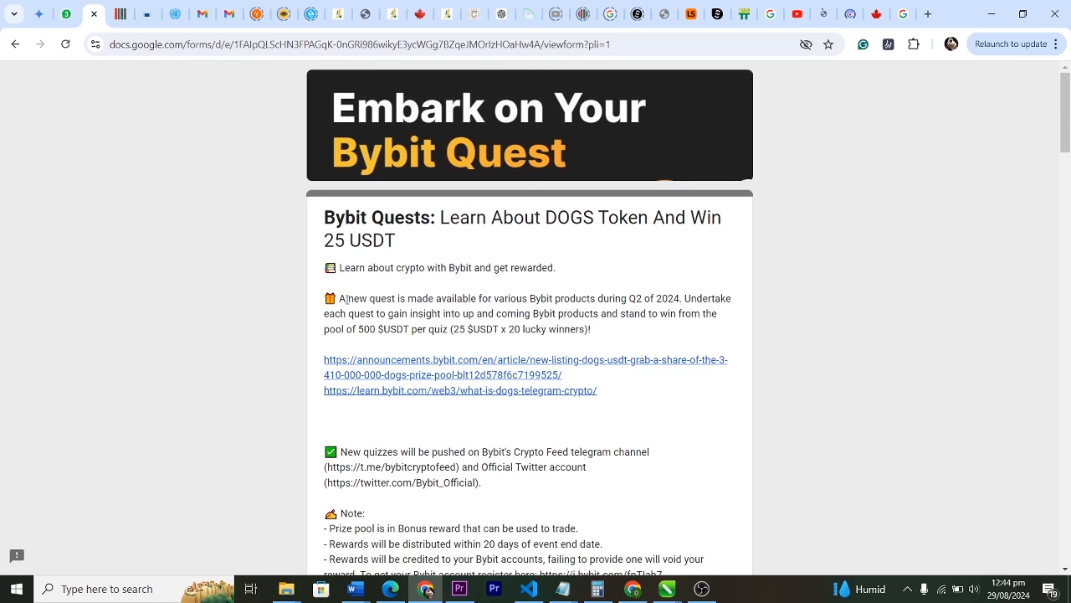
pyautogui.moveTo(550, 304)
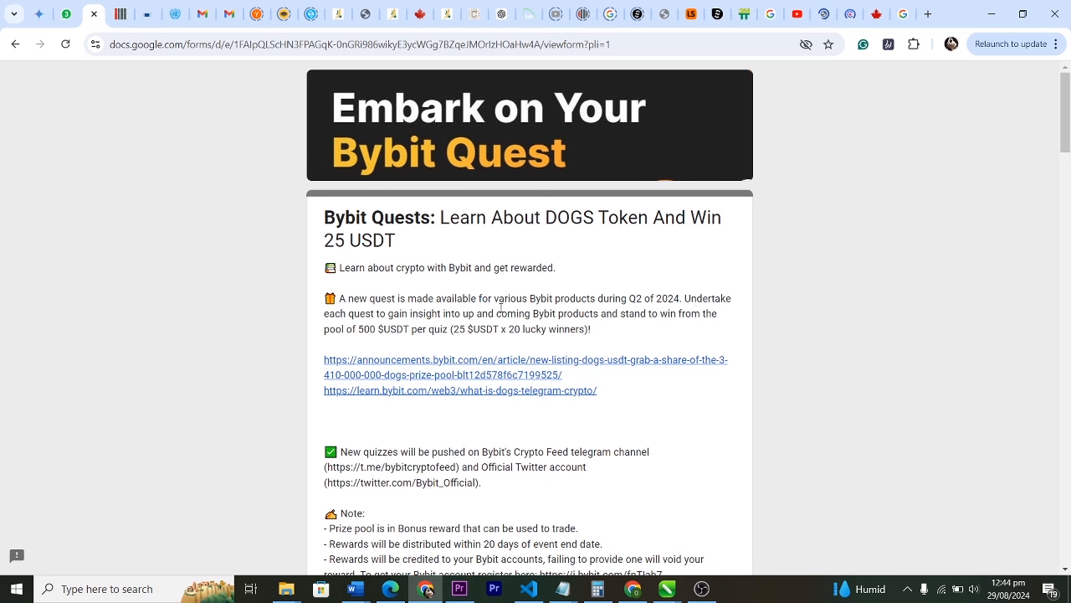
pyautogui.moveTo(395, 263)
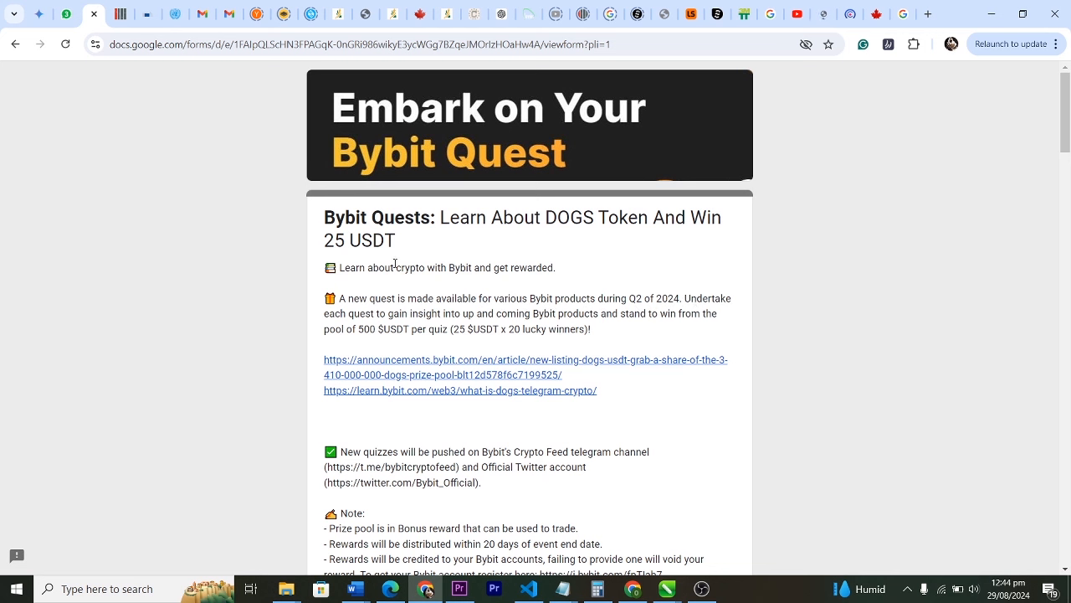
# - Choose the Telegram account age and 'tied to user engagement on Telegram' answers
pyautogui.doubleClick(358, 240)
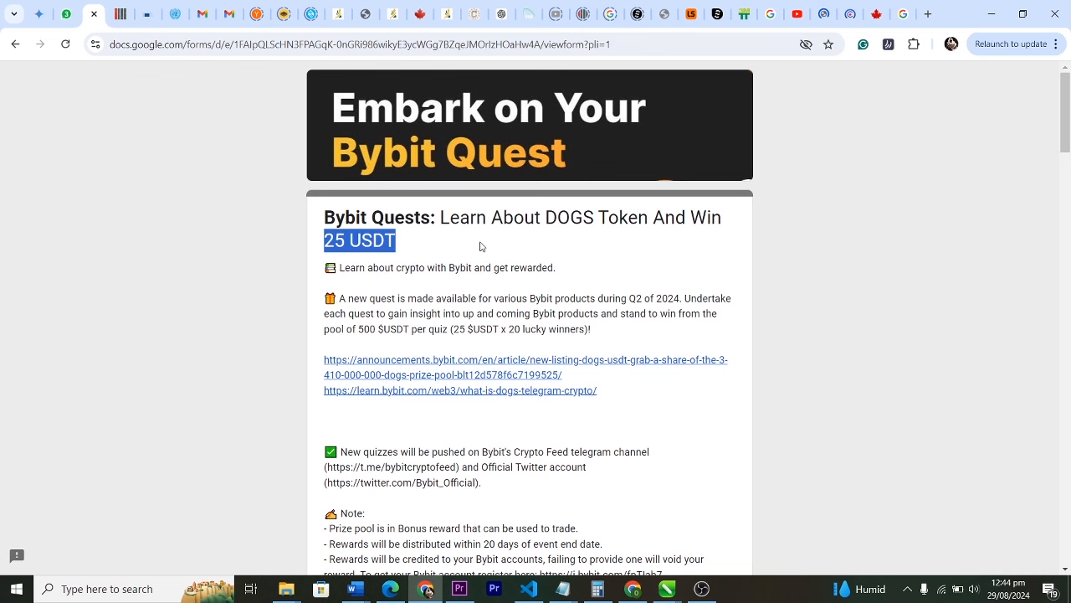
pyautogui.scroll(-3)
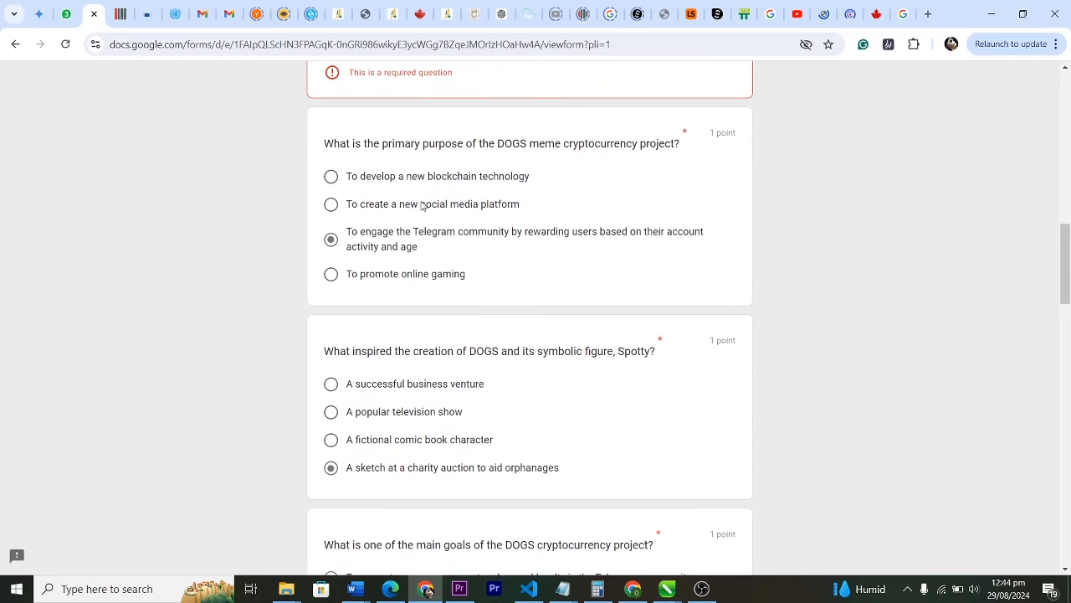
pyautogui.moveTo(630, 161)
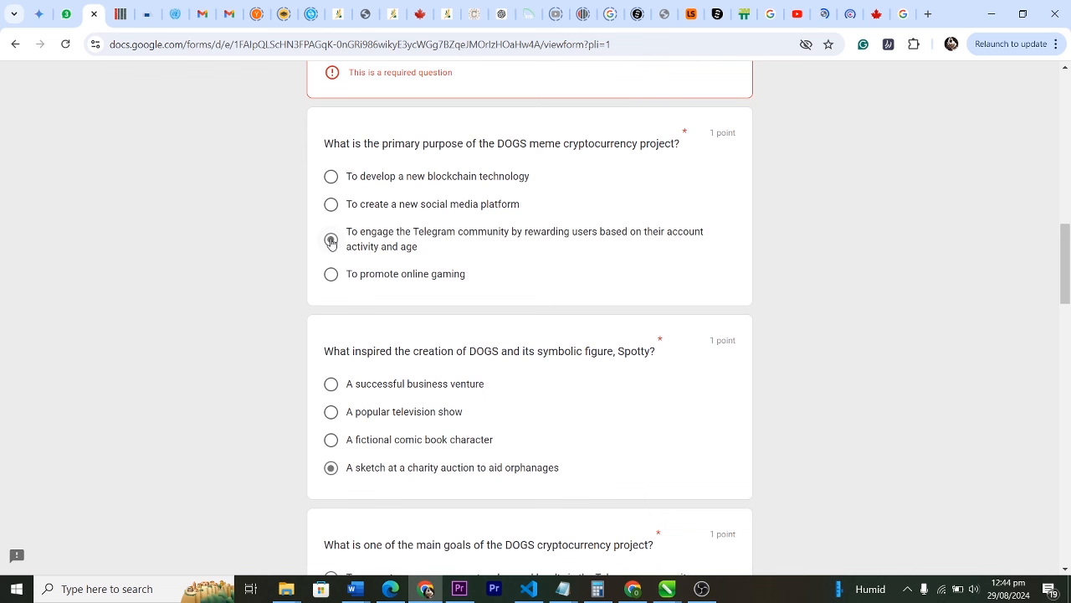
pyautogui.click(331, 239)
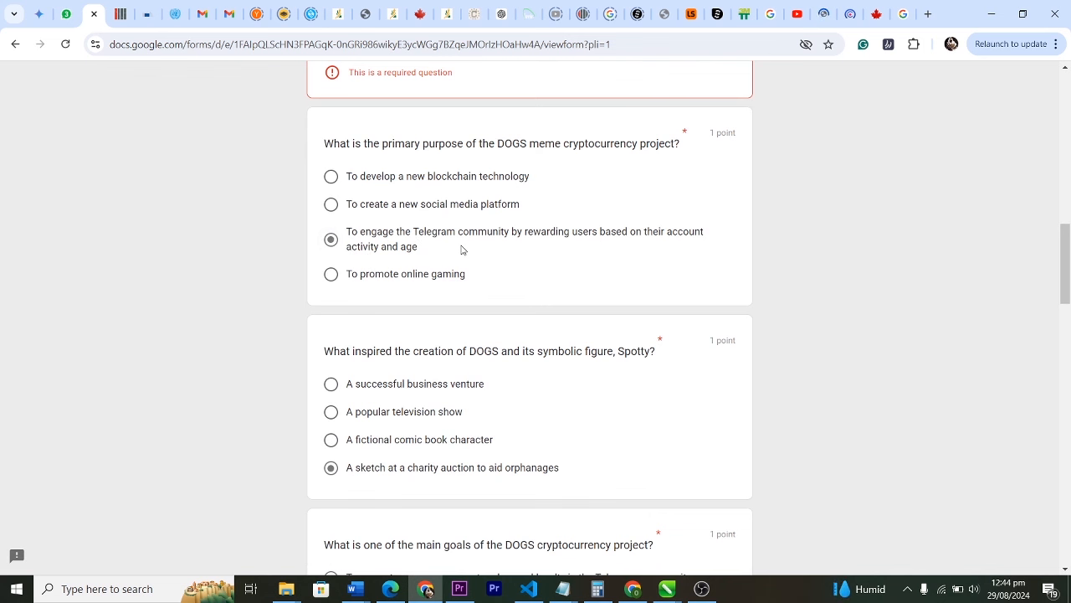
pyautogui.scroll(-3)
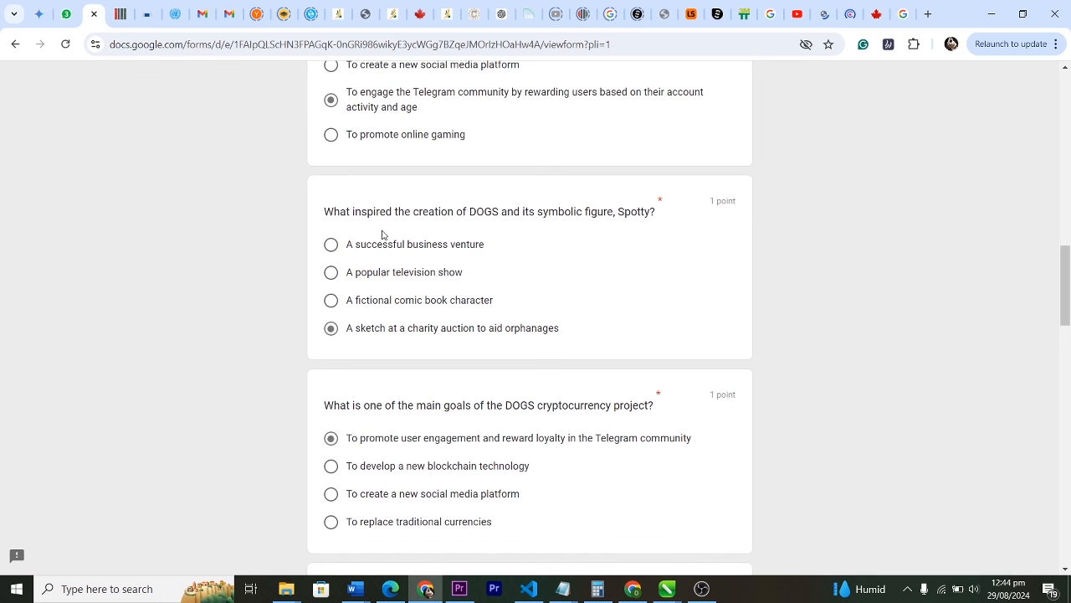
pyautogui.moveTo(566, 223)
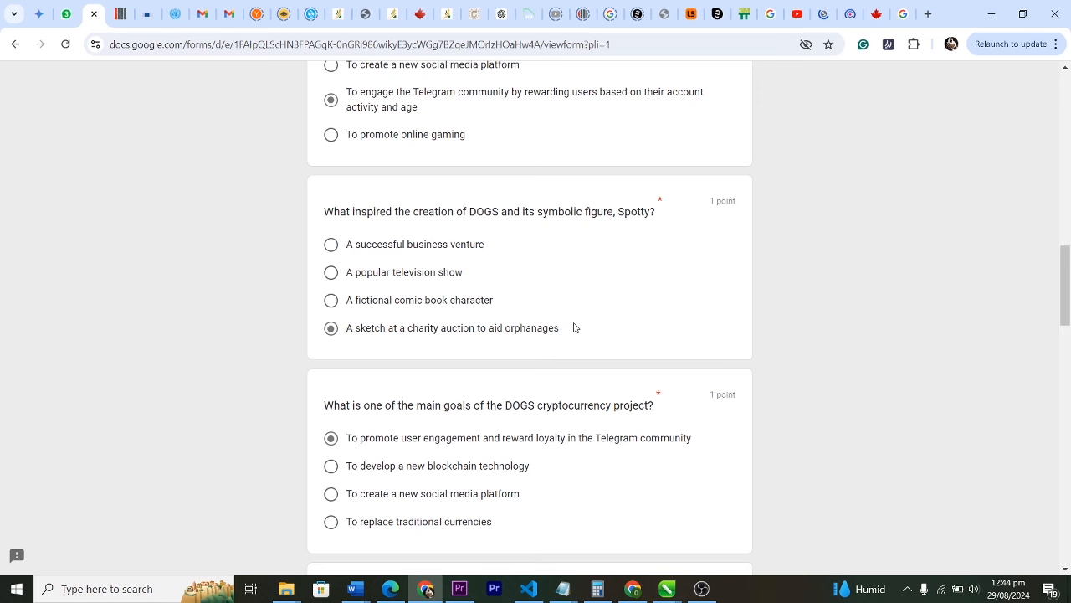
pyautogui.scroll(-3)
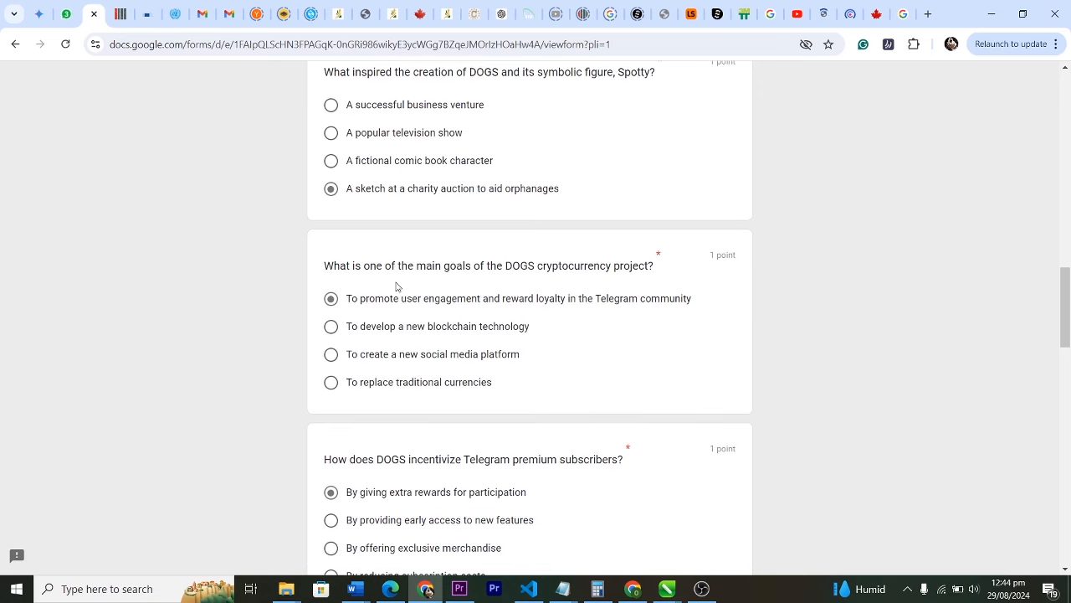
pyautogui.moveTo(503, 283)
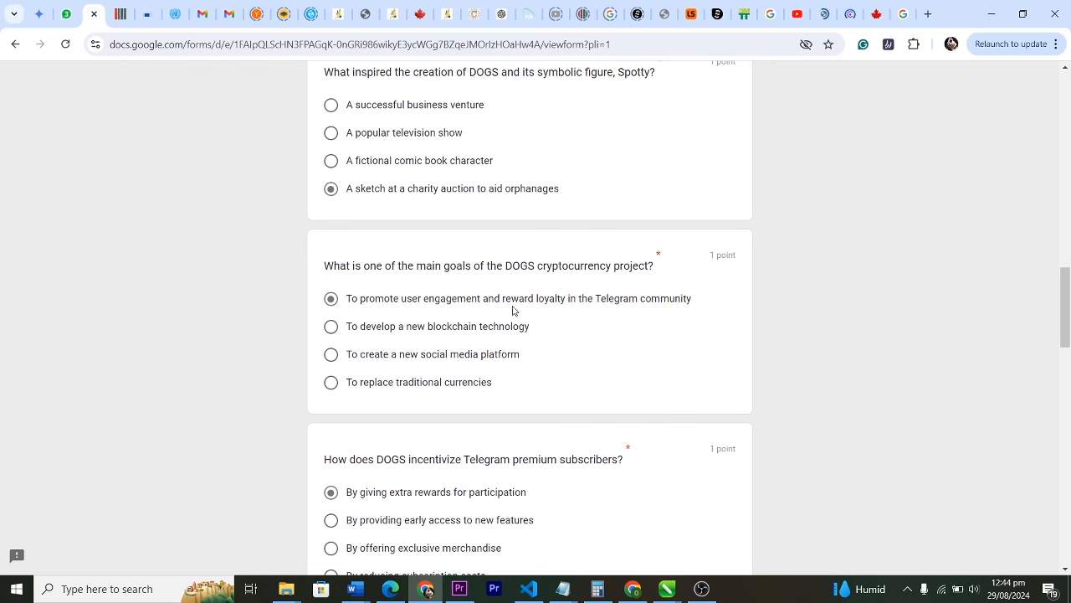
pyautogui.scroll(-3)
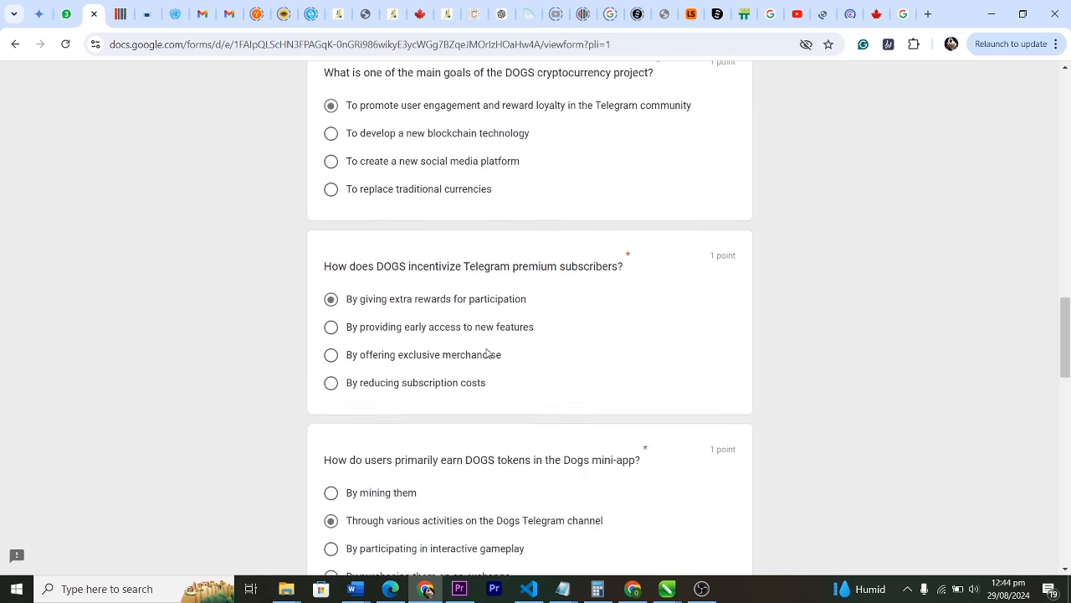
pyautogui.scroll(-3)
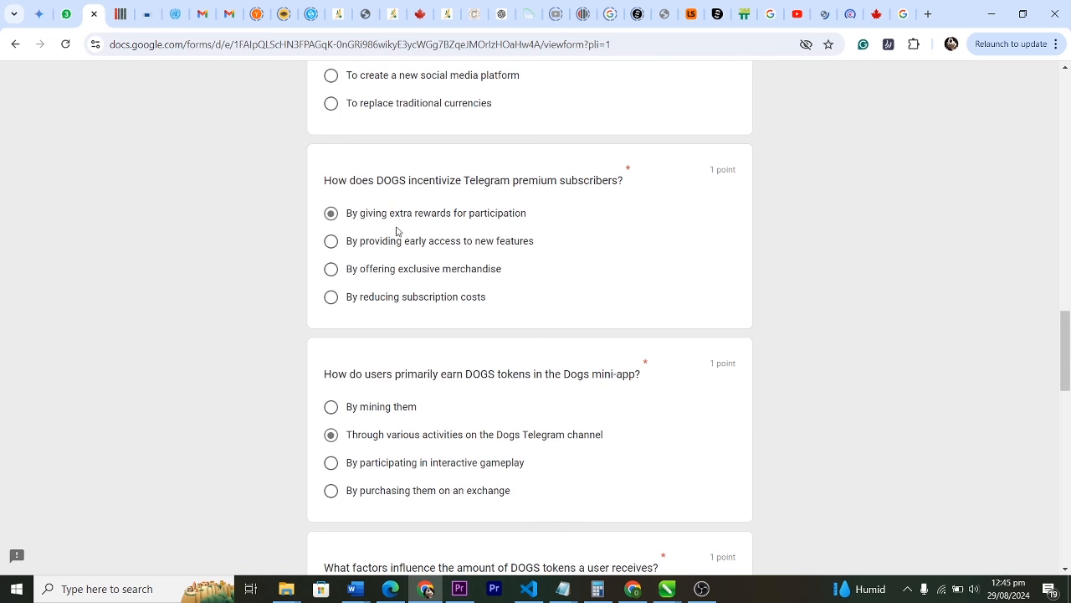
pyautogui.moveTo(477, 307)
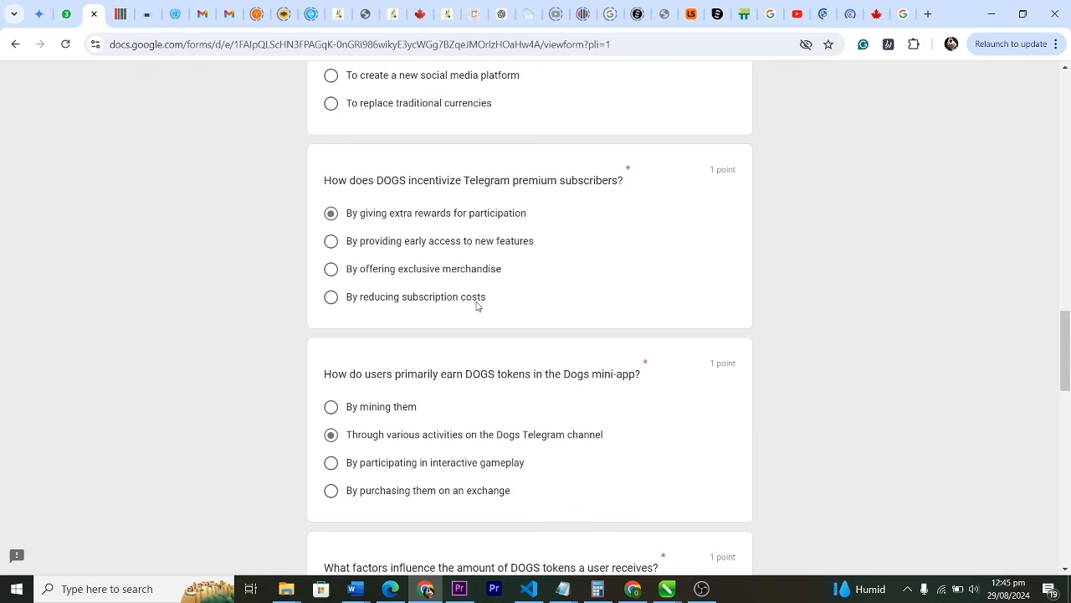
pyautogui.scroll(-3)
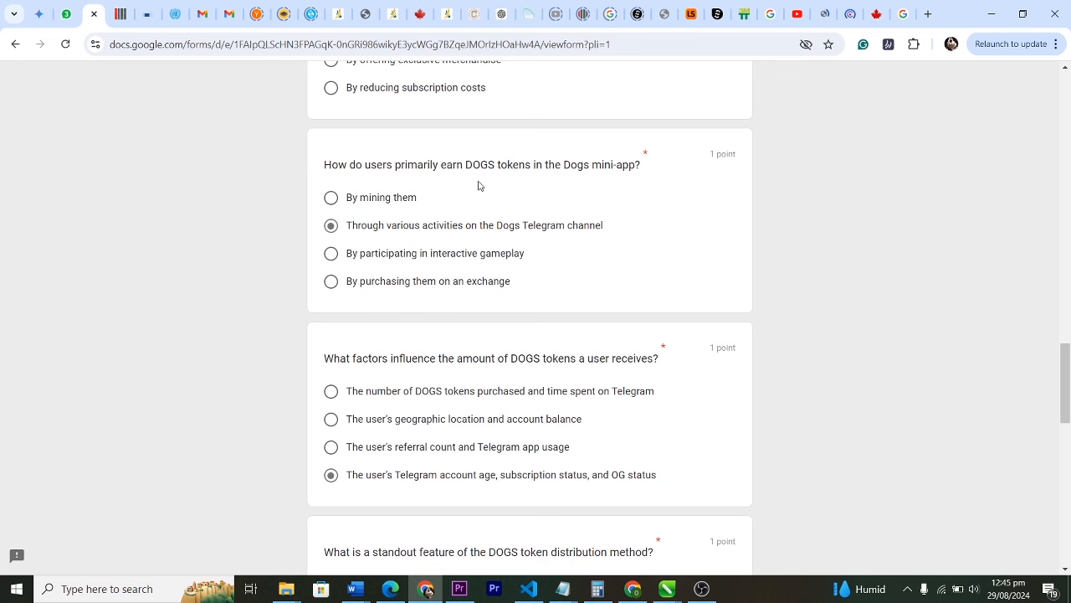
pyautogui.moveTo(462, 221)
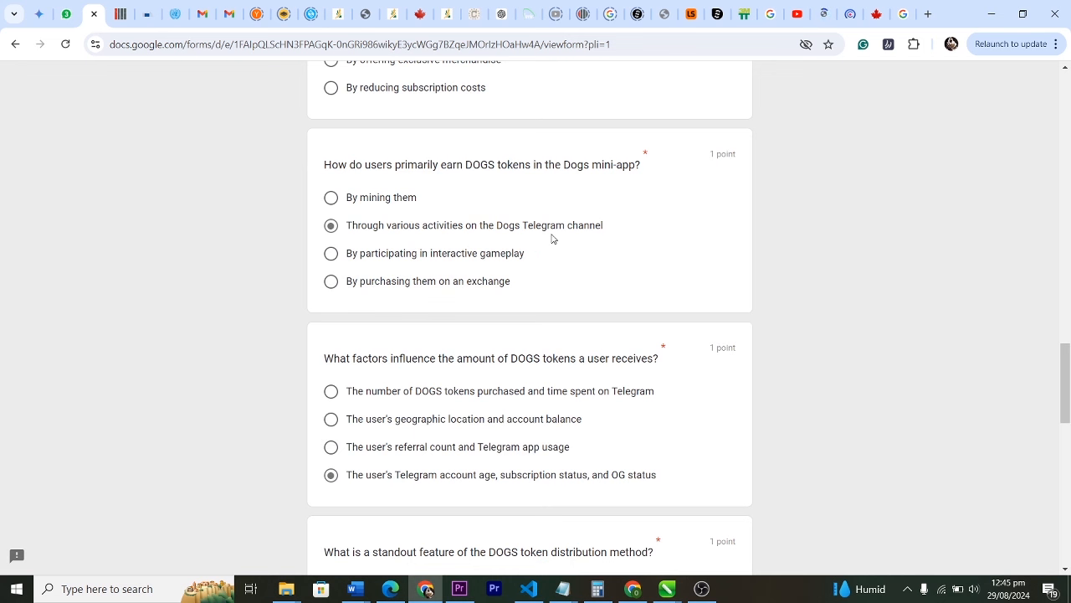
pyautogui.scroll(-3)
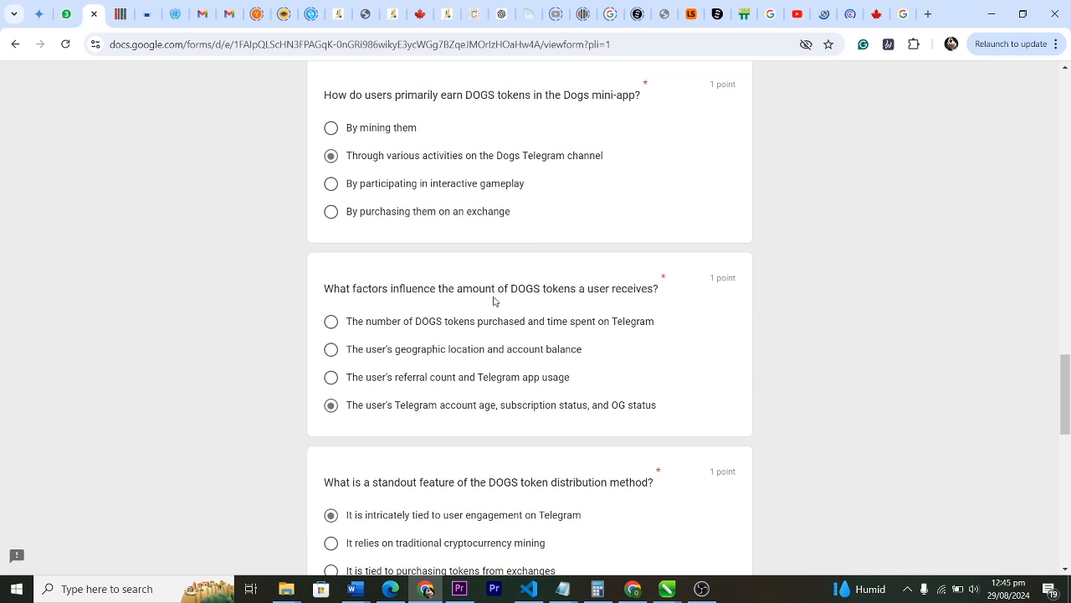
pyautogui.moveTo(458, 345)
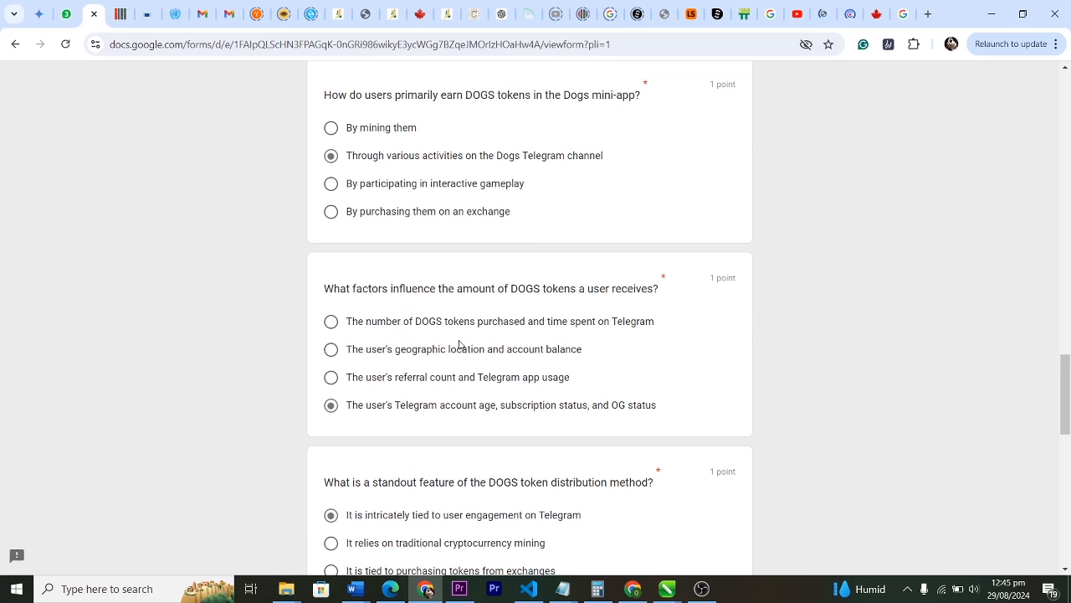
pyautogui.moveTo(520, 413)
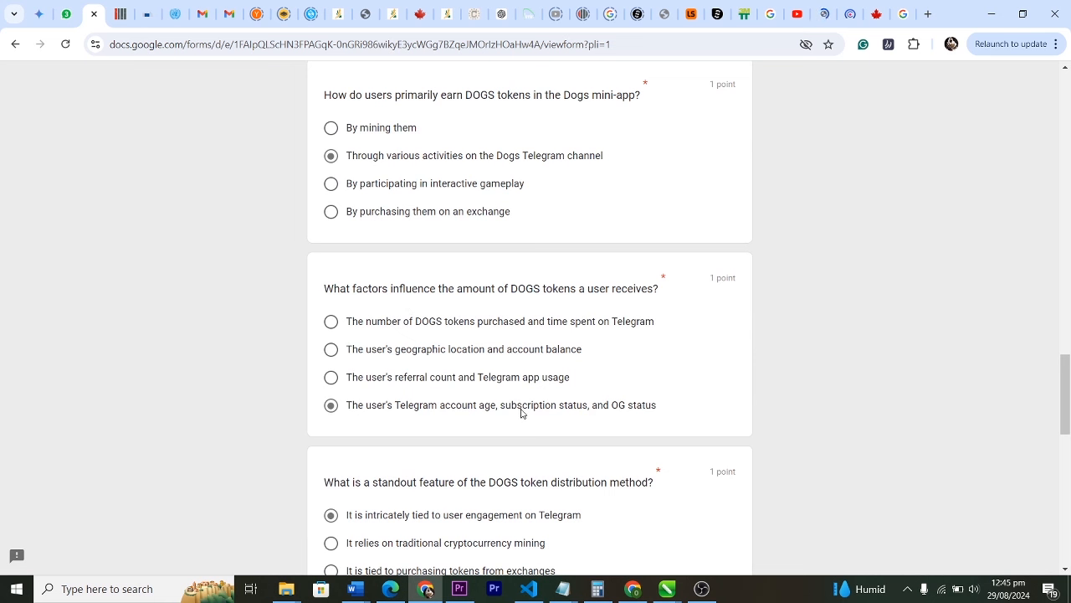
pyautogui.moveTo(459, 370)
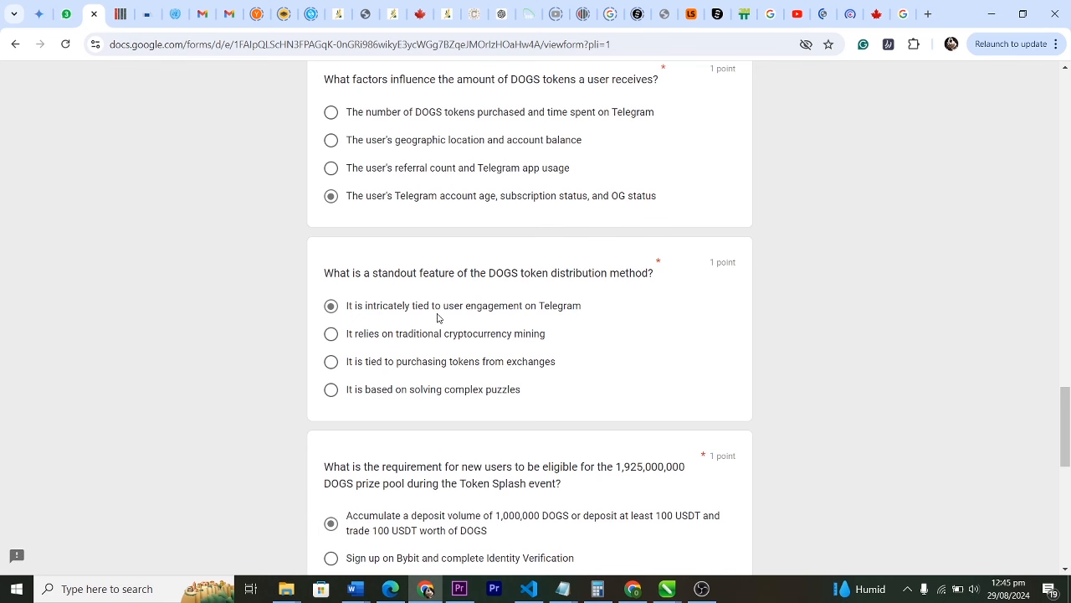
pyautogui.moveTo(527, 323)
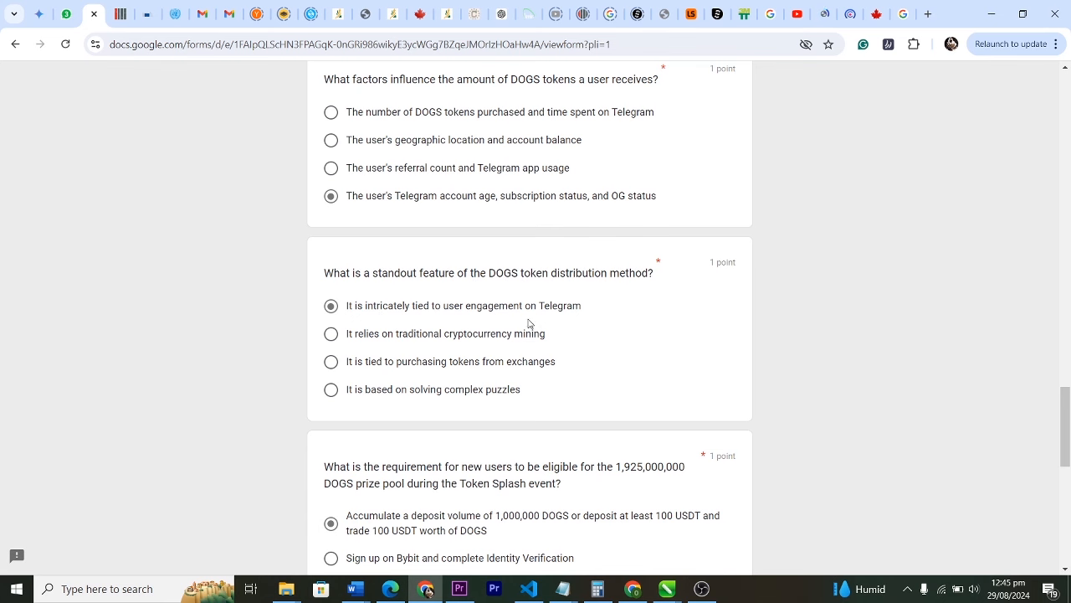
# - Scroll past the 25,000 DOGS and 50,000 DOGS answers to the Submit button
pyautogui.scroll(-3)
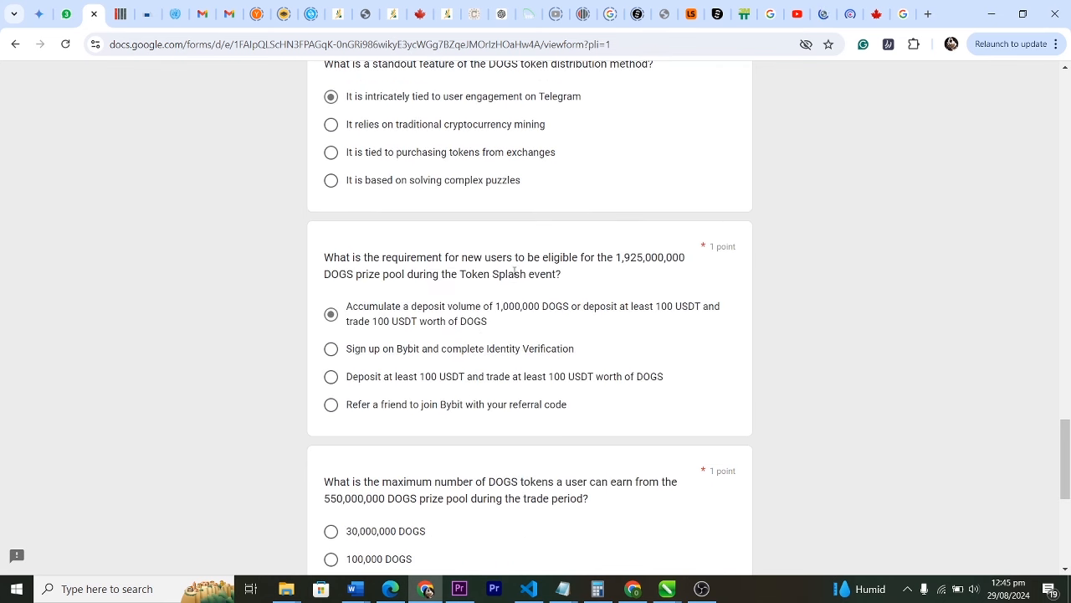
pyautogui.moveTo(640, 274)
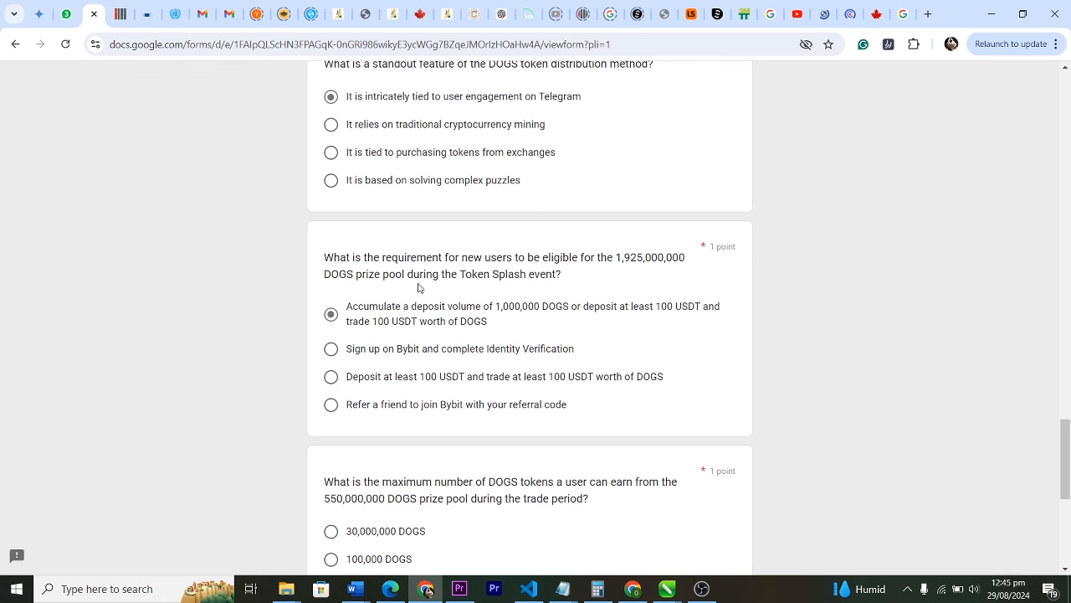
pyautogui.moveTo(562, 288)
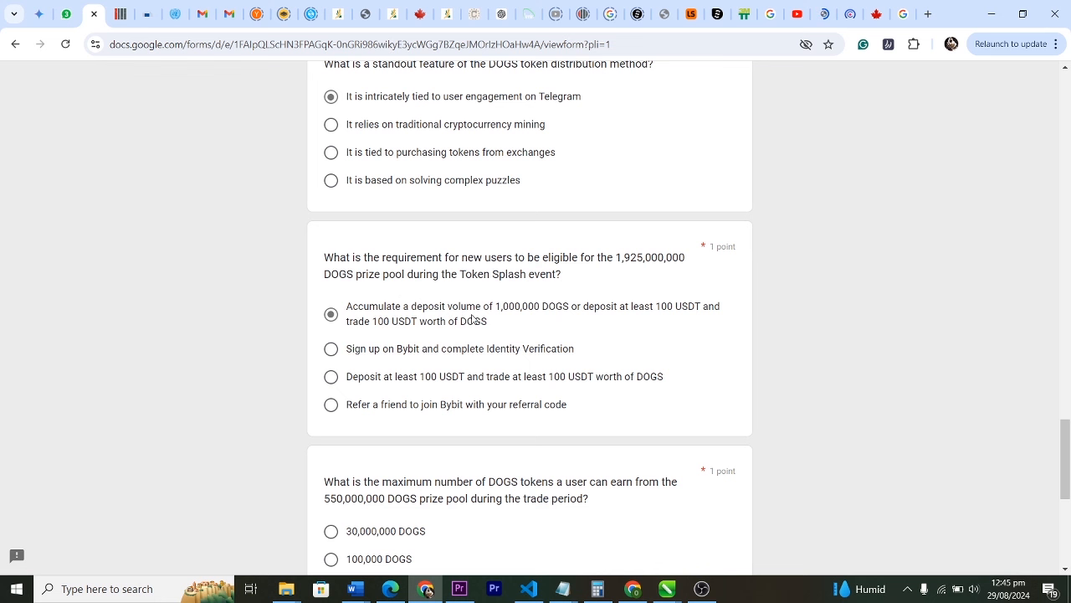
pyautogui.moveTo(580, 321)
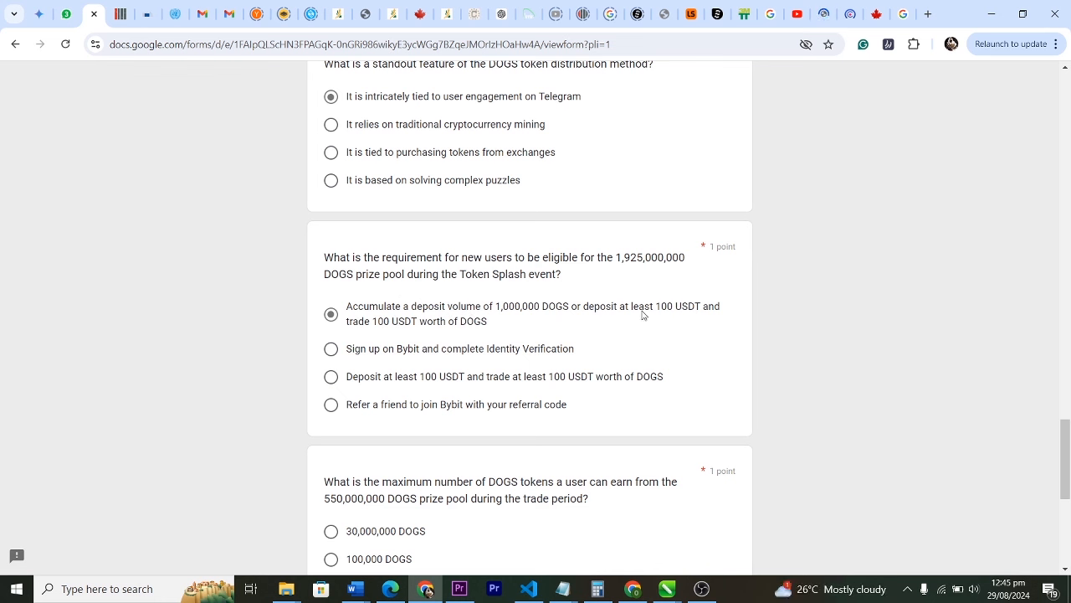
pyautogui.moveTo(502, 335)
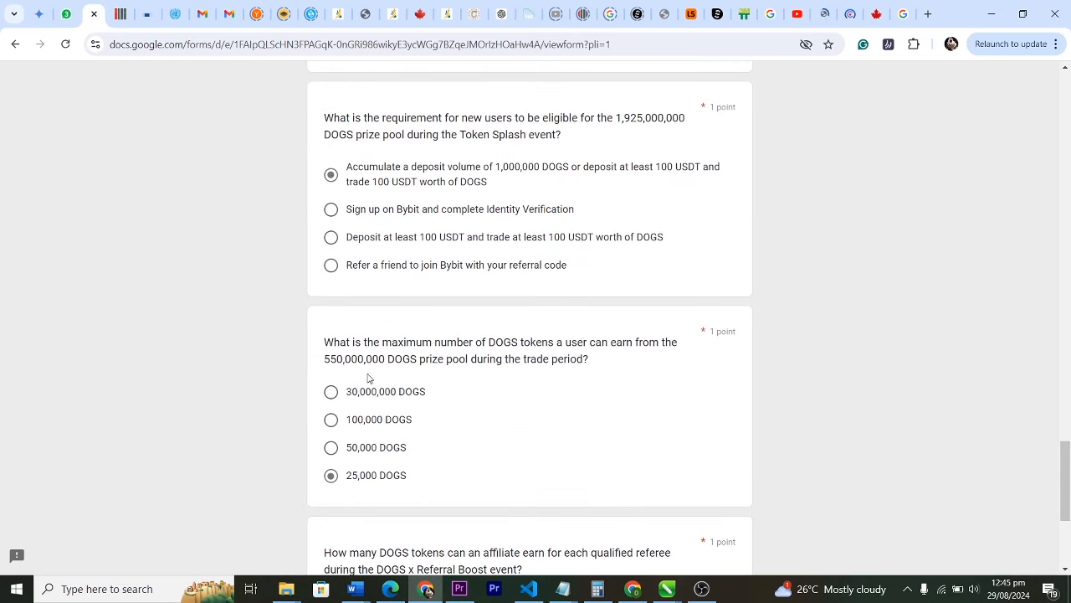
pyautogui.moveTo(527, 373)
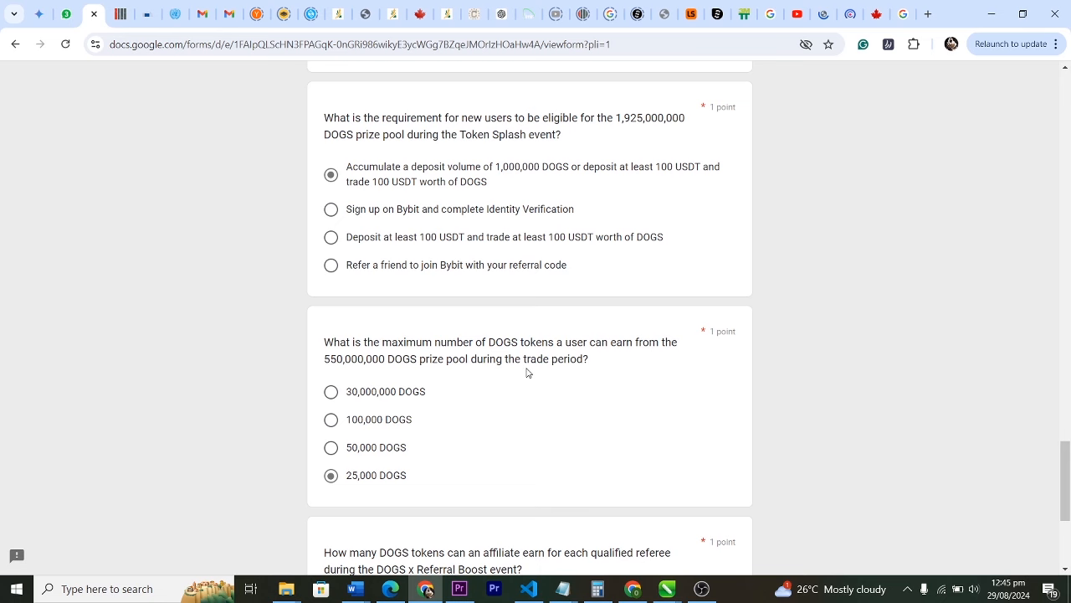
pyautogui.scroll(-3)
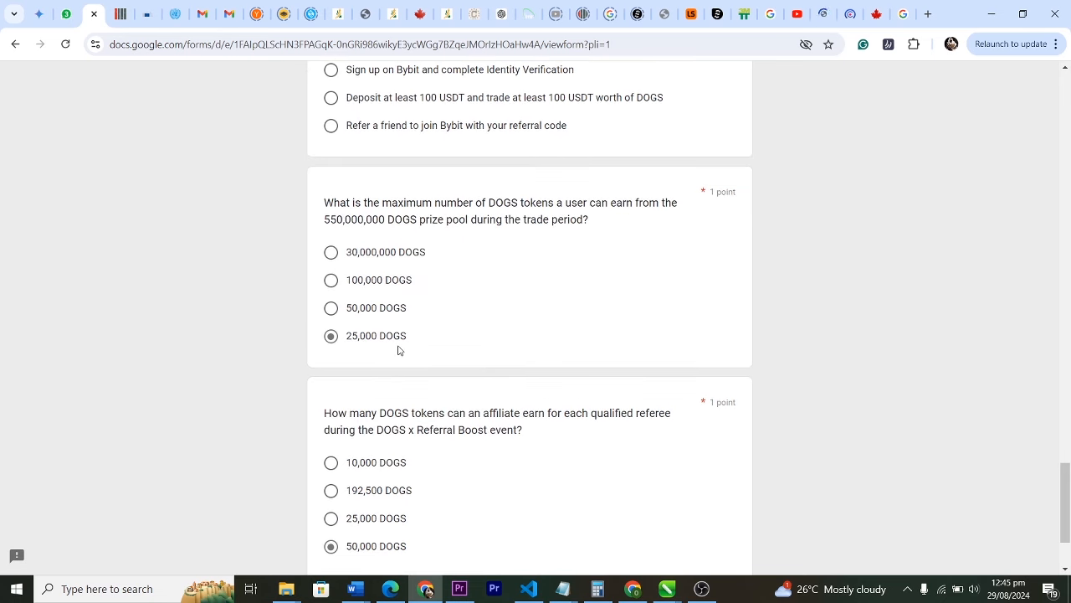
pyautogui.scroll(-3)
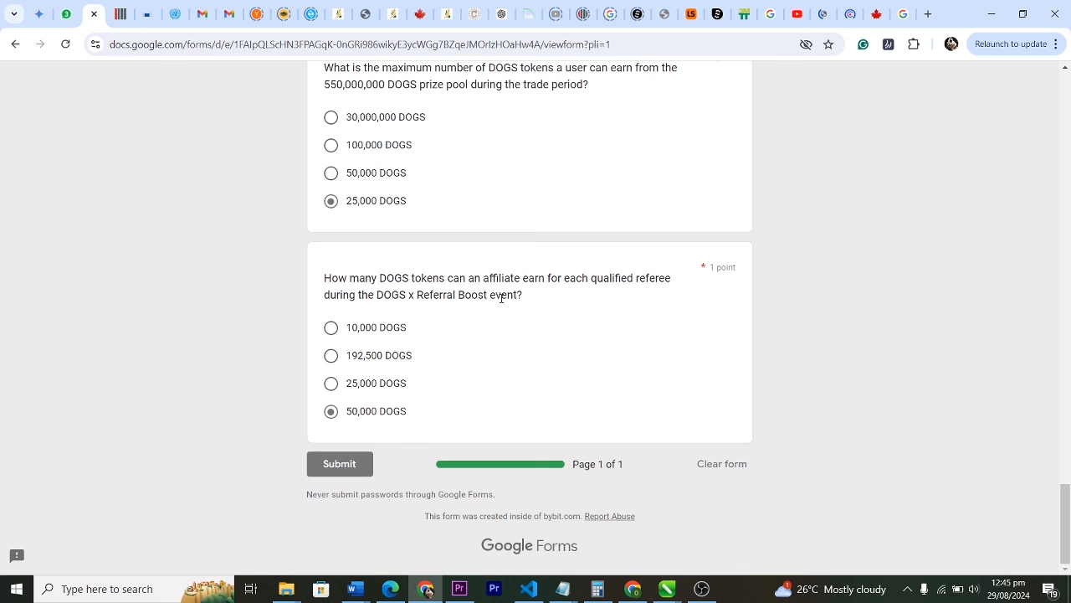
pyautogui.moveTo(478, 299)
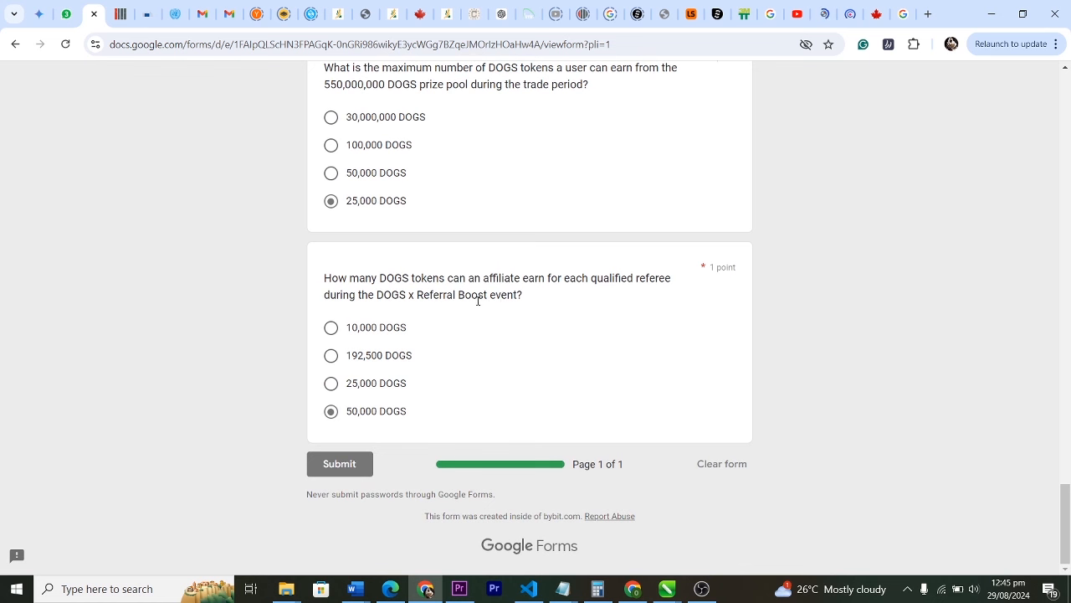
pyautogui.moveTo(408, 410)
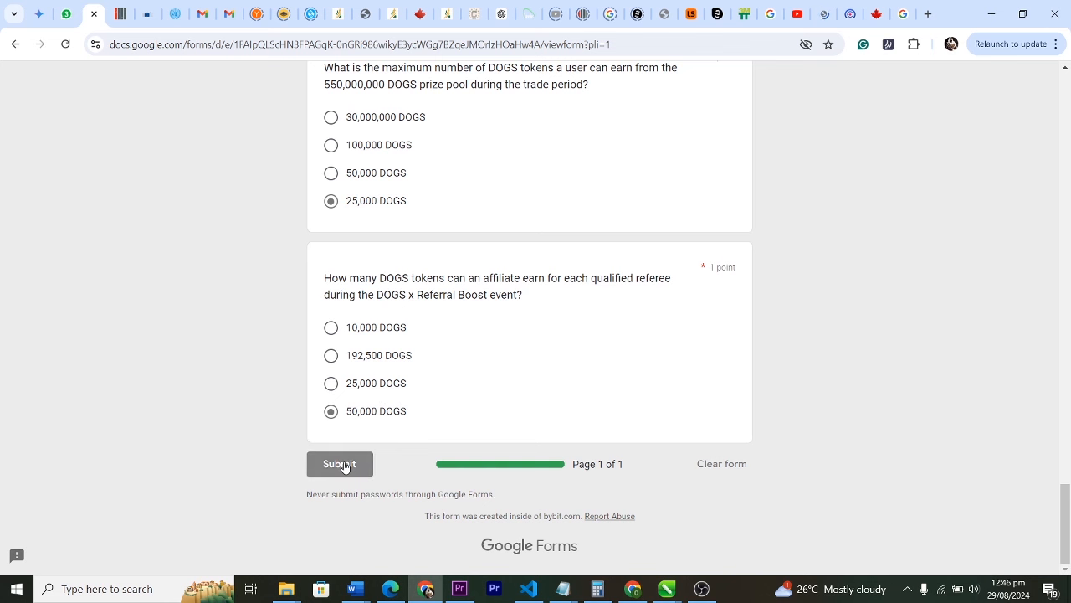
# - Submit the quiz, then submit again after the required-field warnings
pyautogui.click(340, 463)
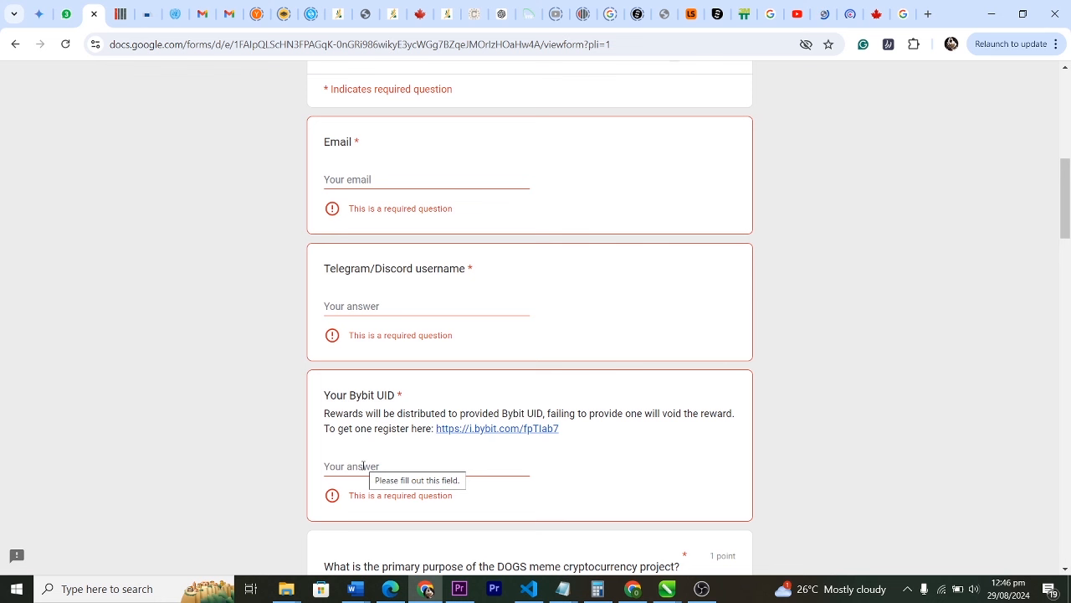
pyautogui.moveTo(363, 465)
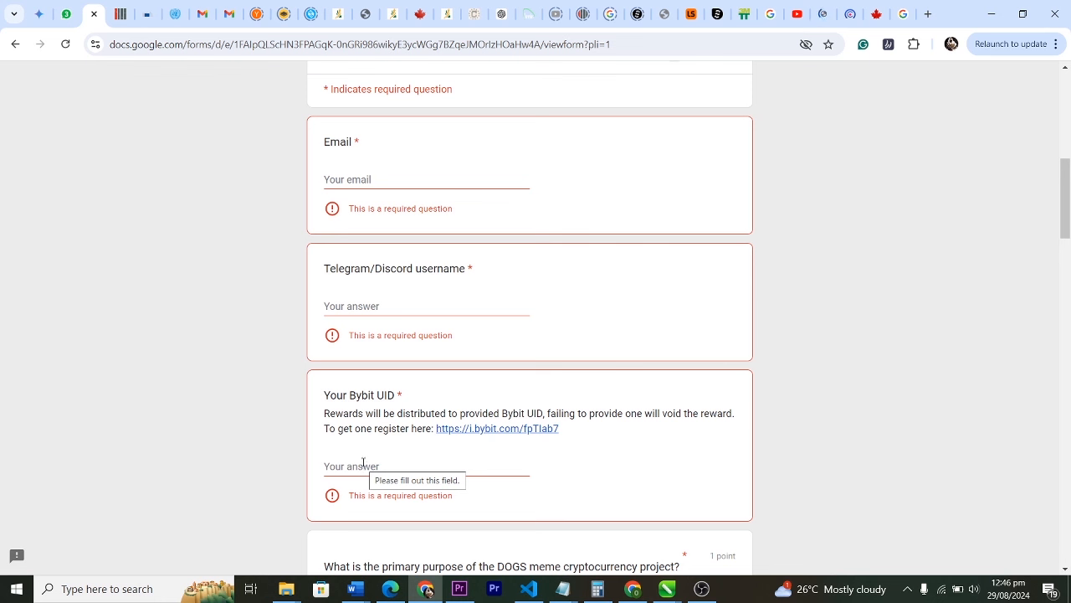
pyautogui.moveTo(224, 357)
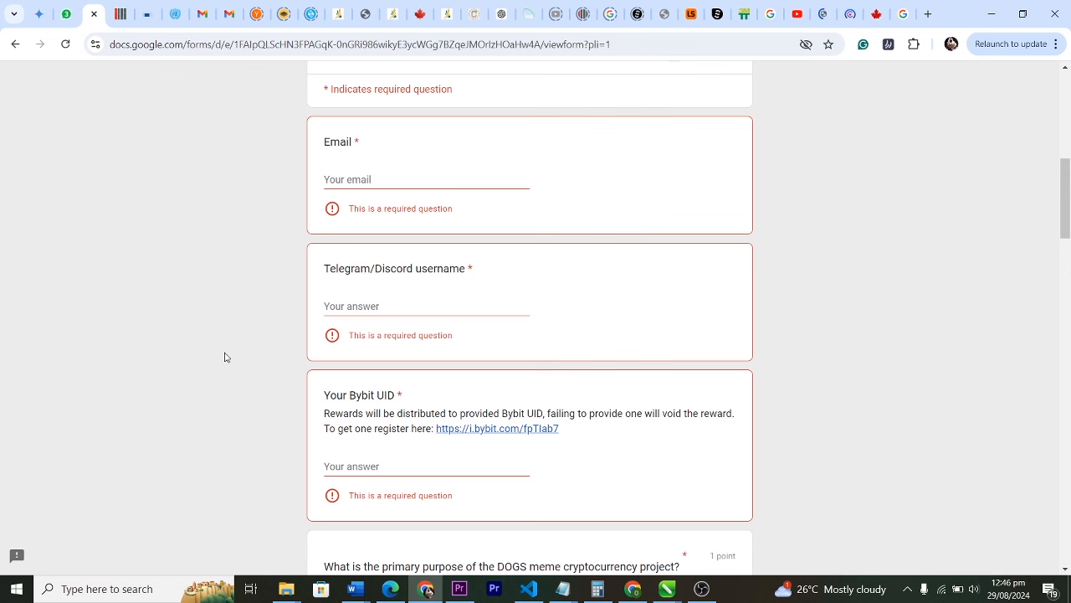
pyautogui.moveTo(235, 338)
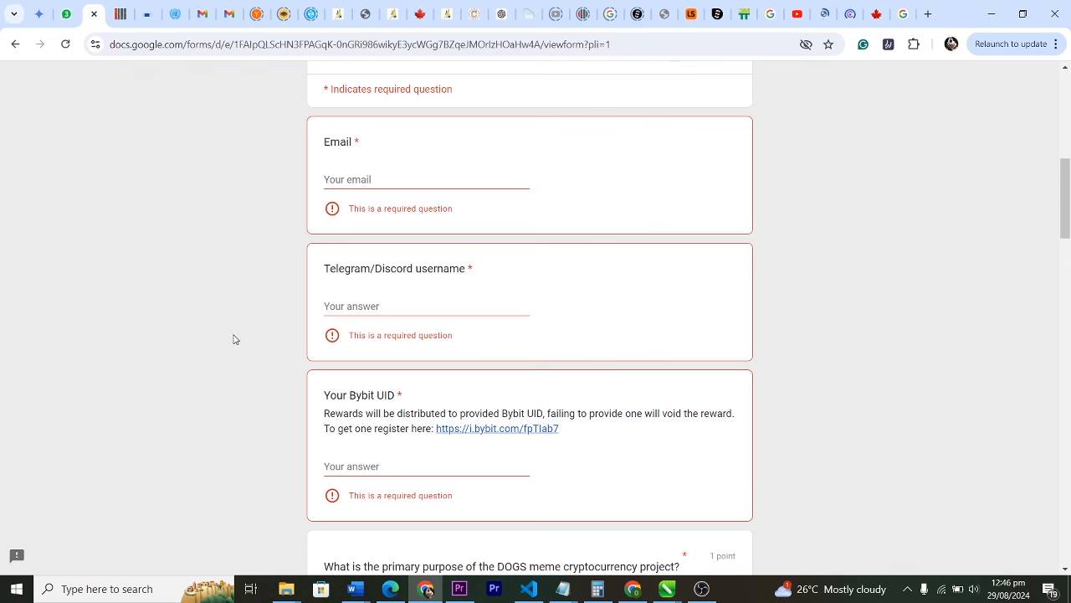
pyautogui.moveTo(221, 345)
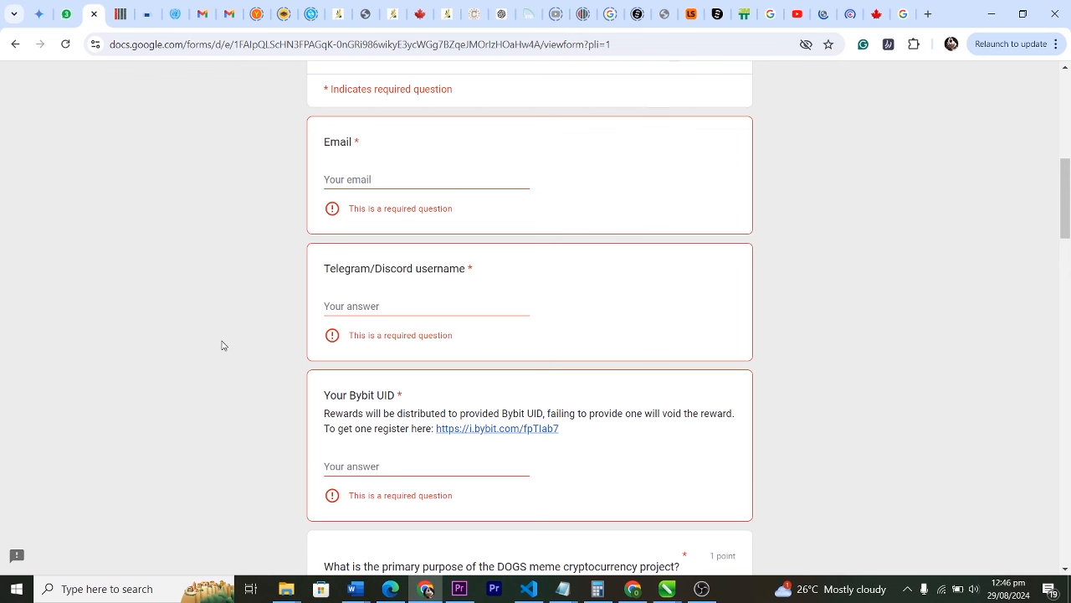
pyautogui.scroll(-3)
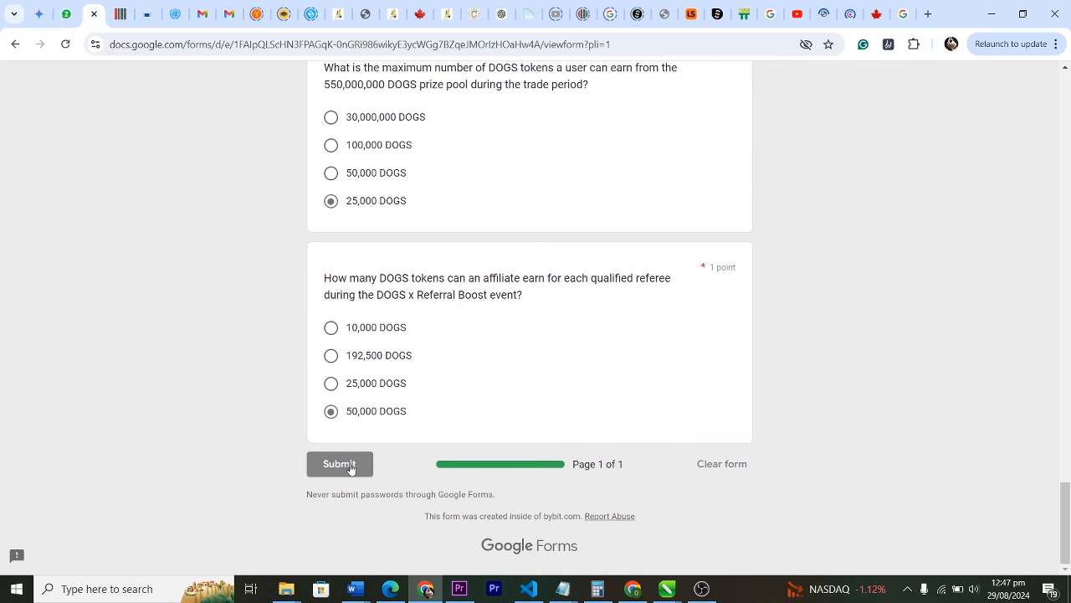
pyautogui.click(339, 463)
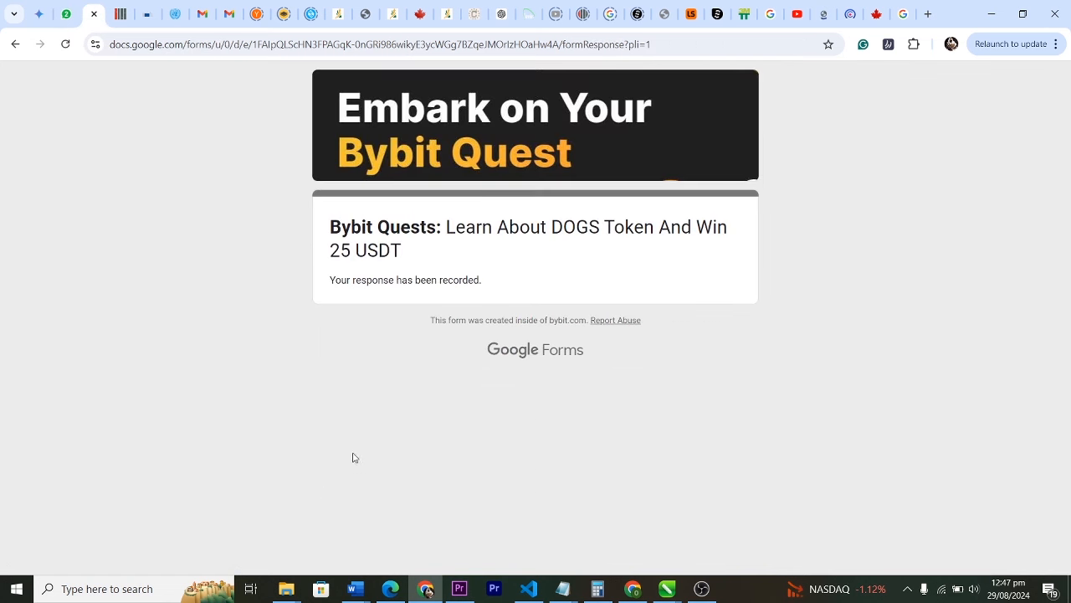